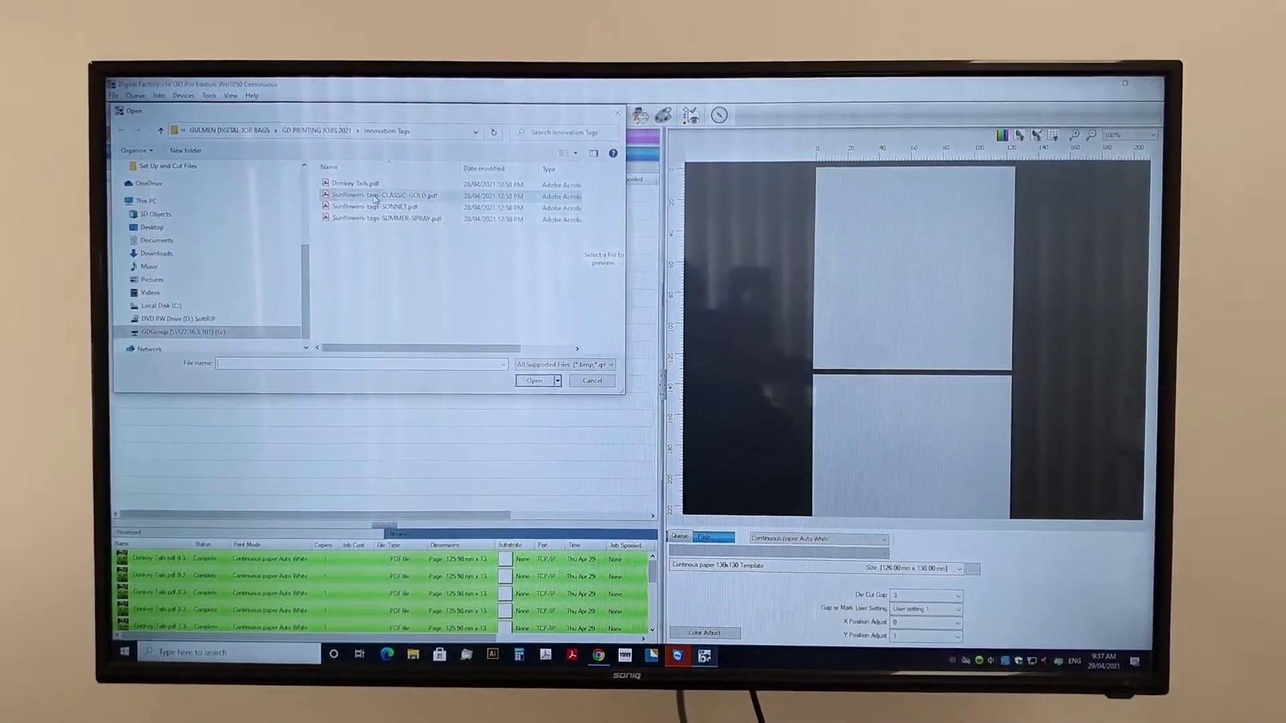
Select 'Sunflowers tags CLASSIC GOLD.pdf' in the Open dialog to preview its front and rear tags
{"action": "left_click", "coordinate": [382, 195]}
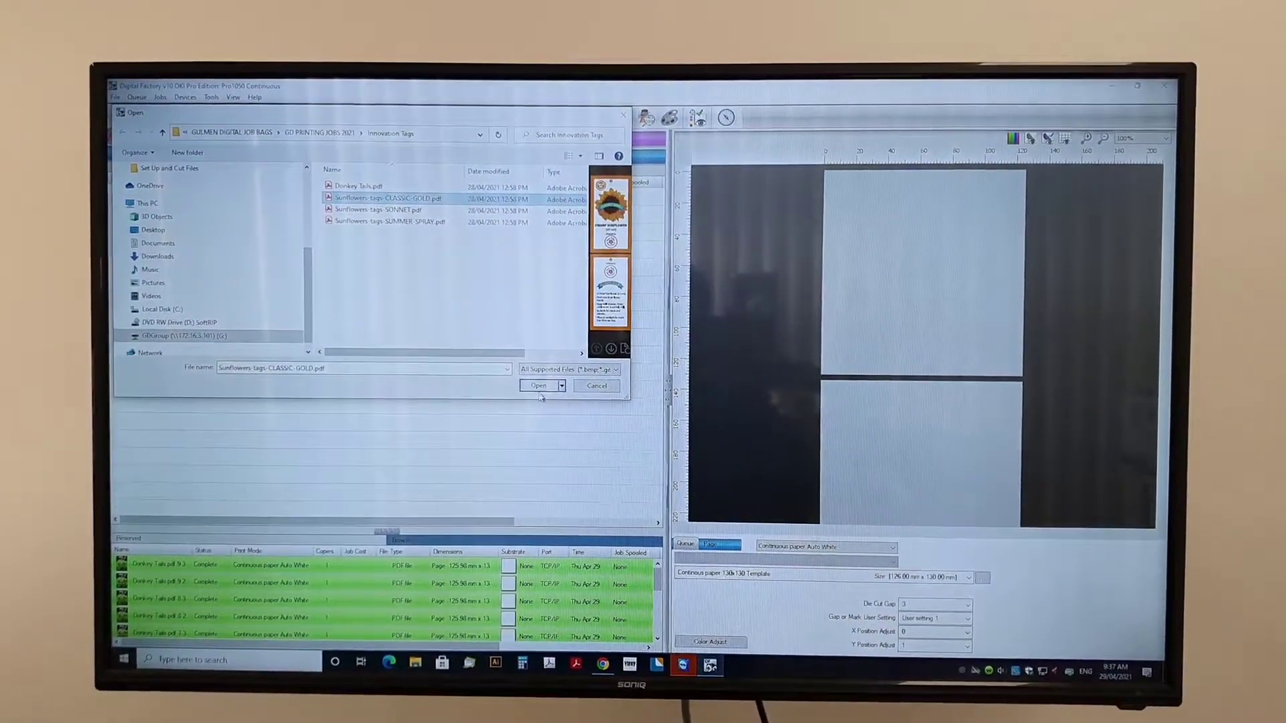